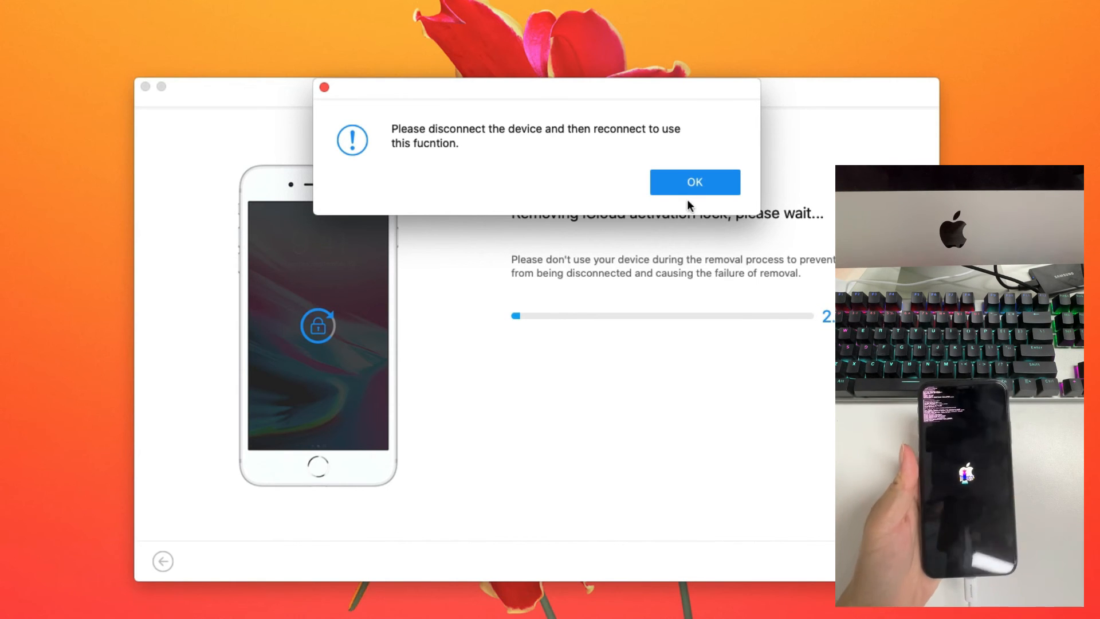
# Acknowledge the 'disconnect and reconnect the device' alert so lock removal continues.
pyautogui.click(695, 182)
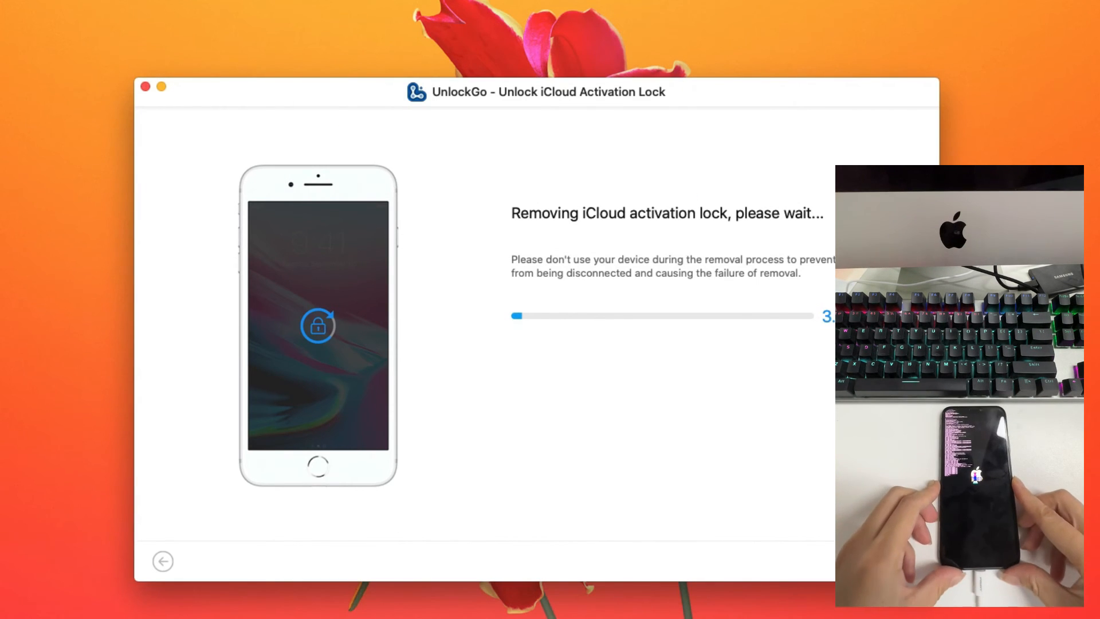